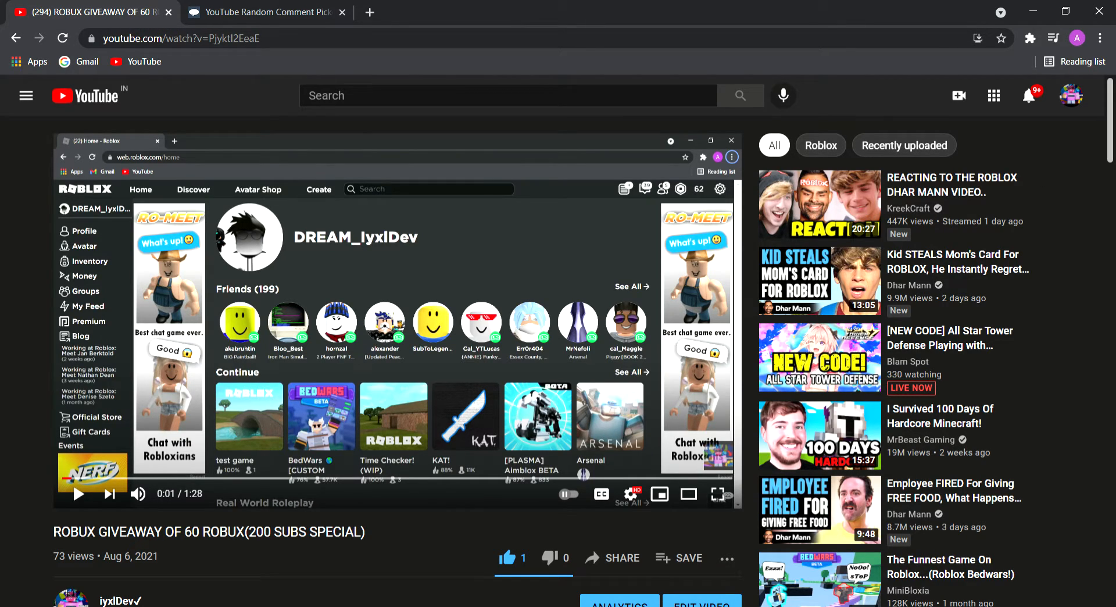
Scroll through the giveaway video's 30 comments, then switch to the comment picker tab
{"action": "scroll", "scroll_direction": "down", "scroll_amount": 3}
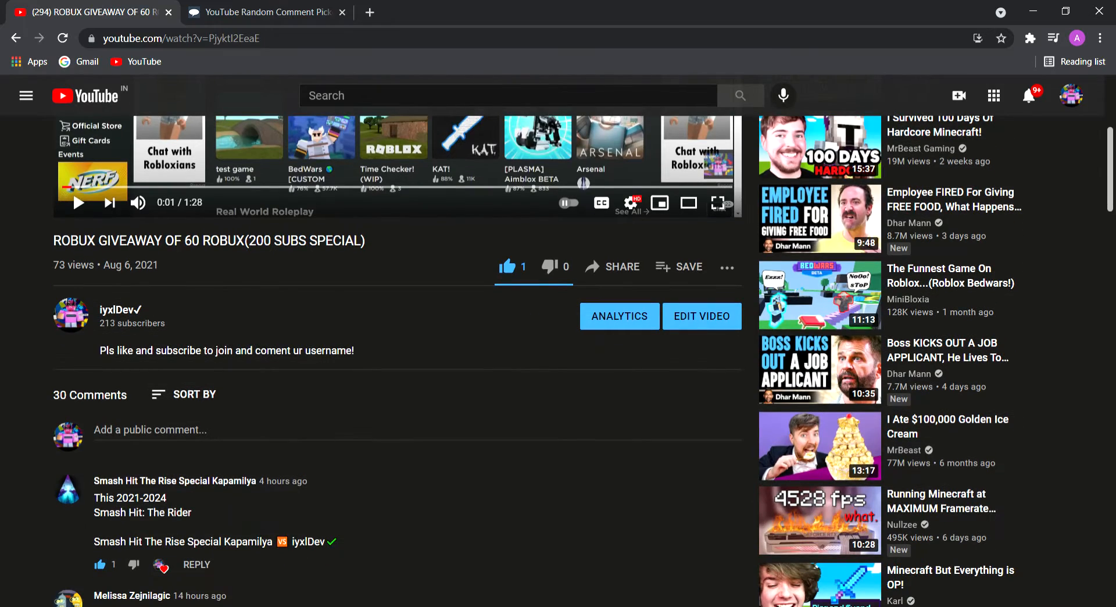
{"action": "scroll", "scroll_direction": "down", "scroll_amount": 3}
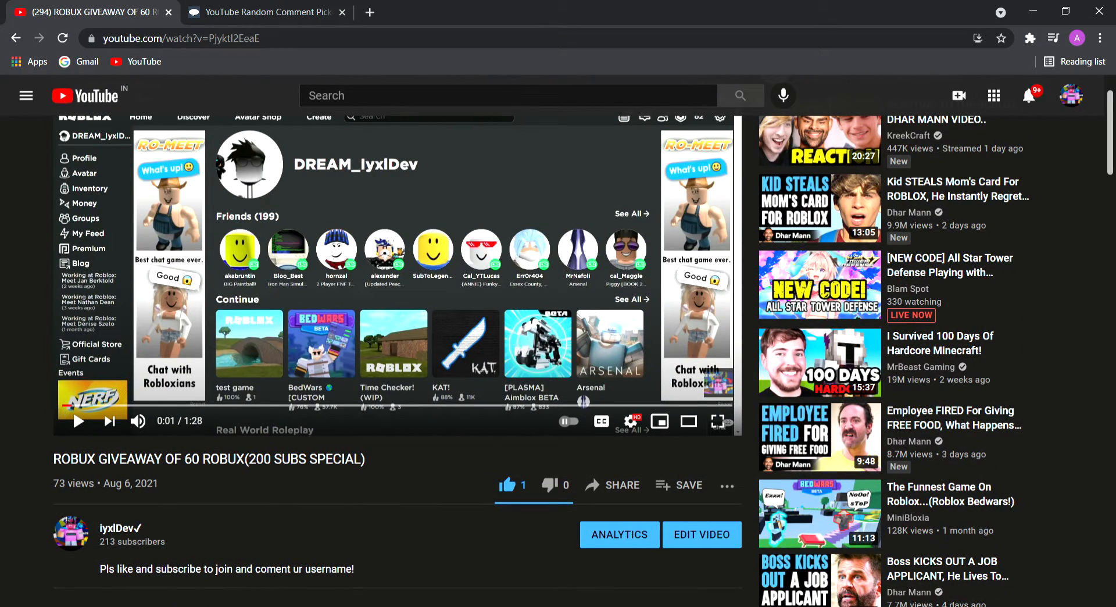
{"action": "scroll", "scroll_direction": "down", "scroll_amount": 3}
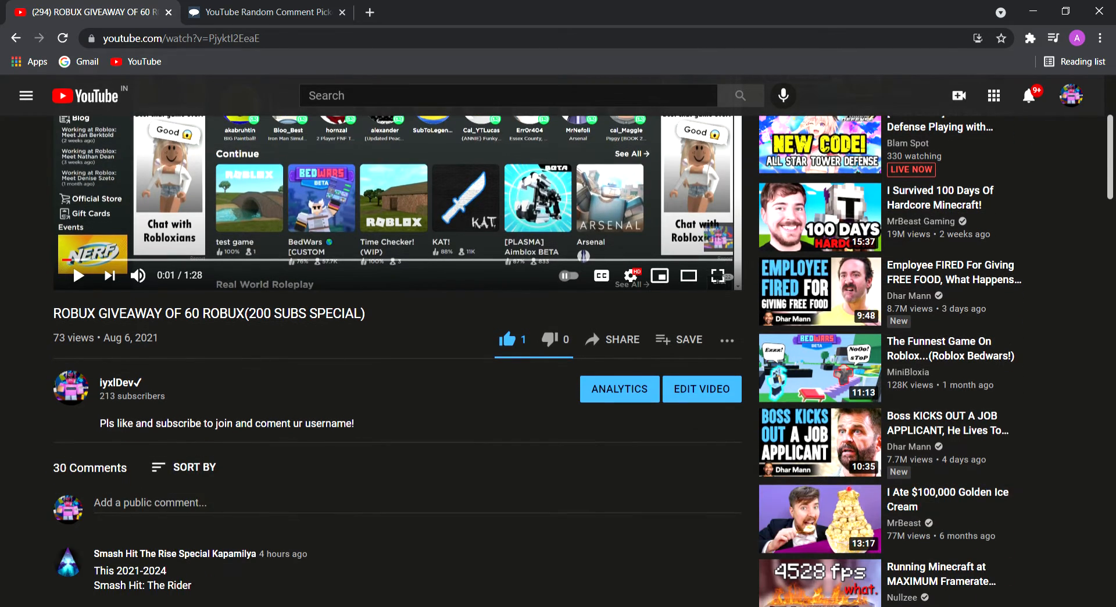
{"action": "left_click", "coordinate": [264, 11]}
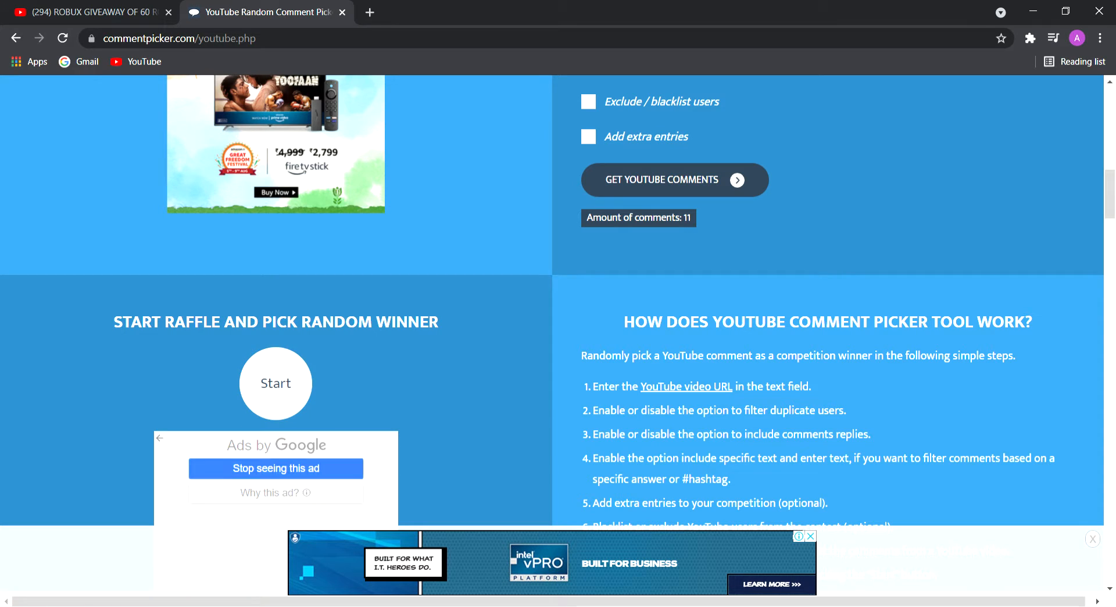
Dismiss the Google ad under the raffle and return to the YouTube video tab
{"action": "left_click", "coordinate": [274, 468]}
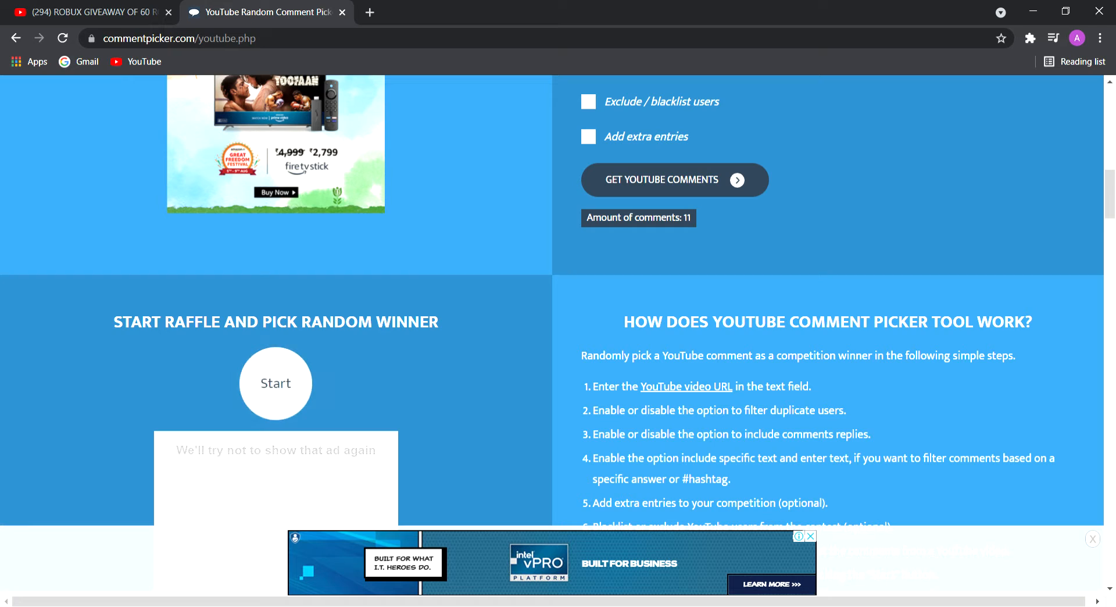
{"action": "left_click", "coordinate": [276, 384]}
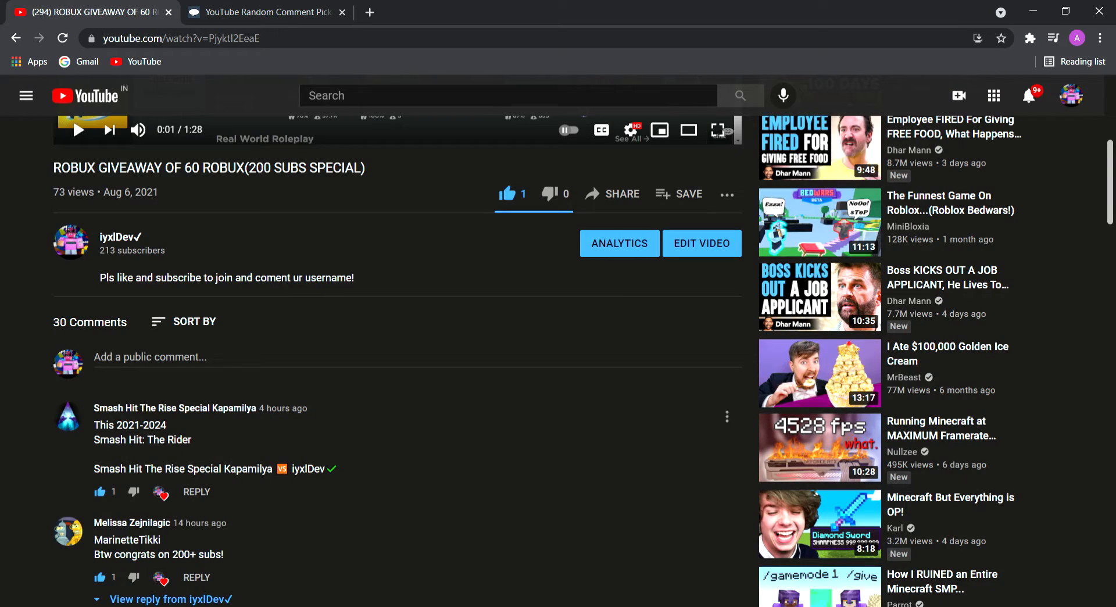
{"action": "scroll", "scroll_direction": "down", "scroll_amount": 3}
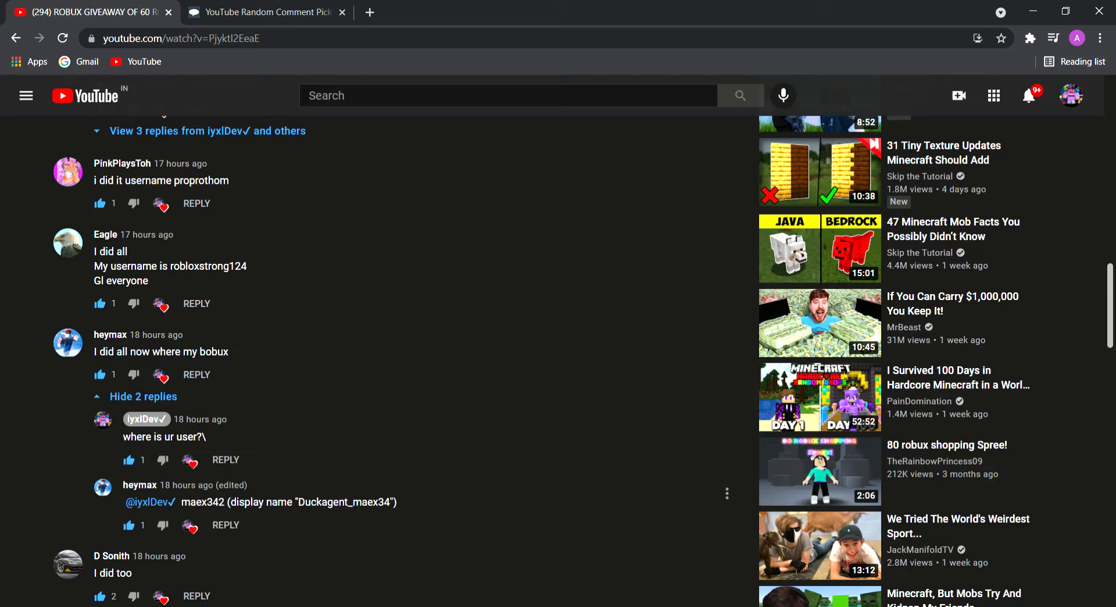
{"action": "double_click", "coordinate": [203, 501]}
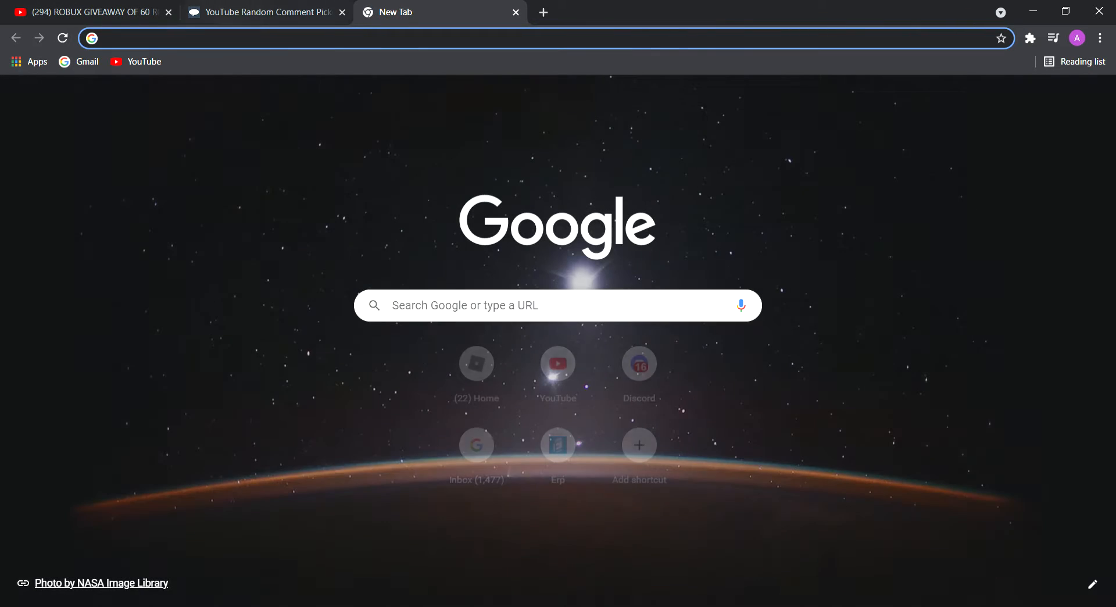
{"action": "type", "text": "web.roblox.com/home"}
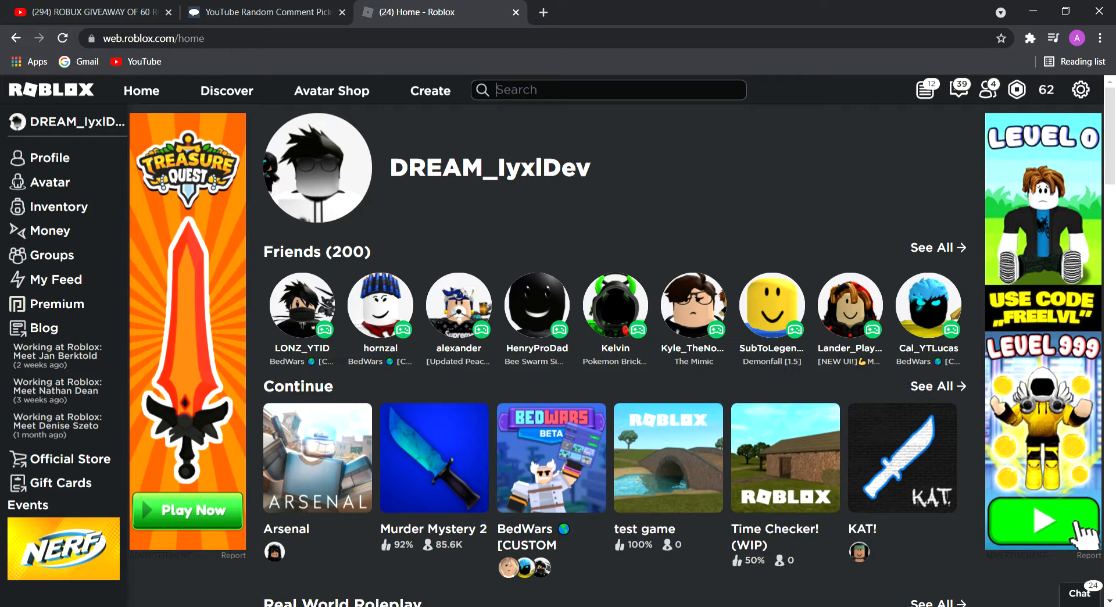
{"action": "type", "text": "maex342"}
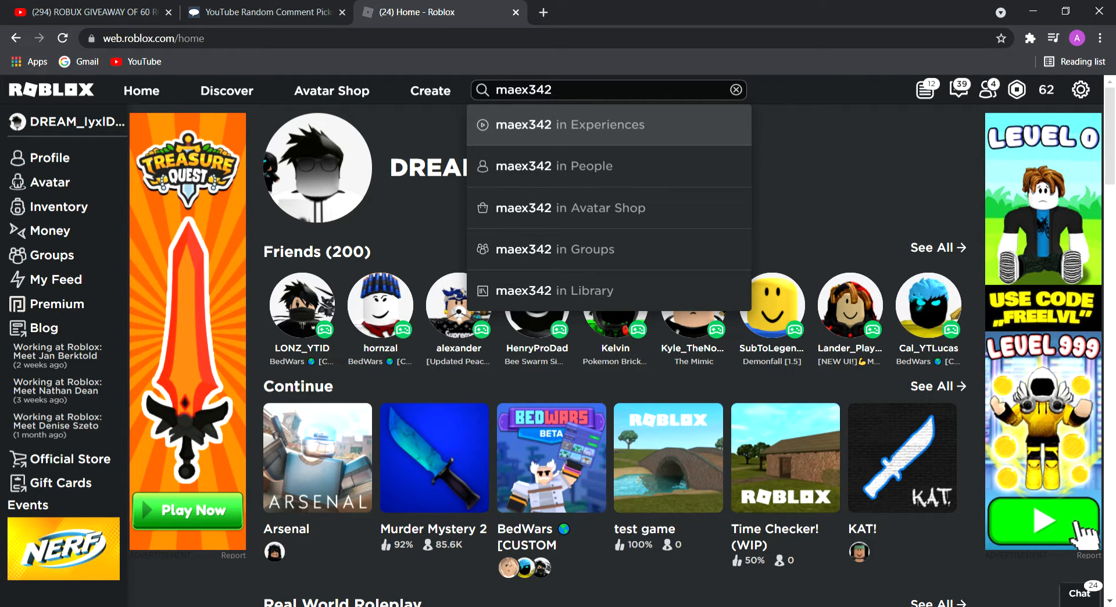
{"action": "left_click", "coordinate": [554, 167]}
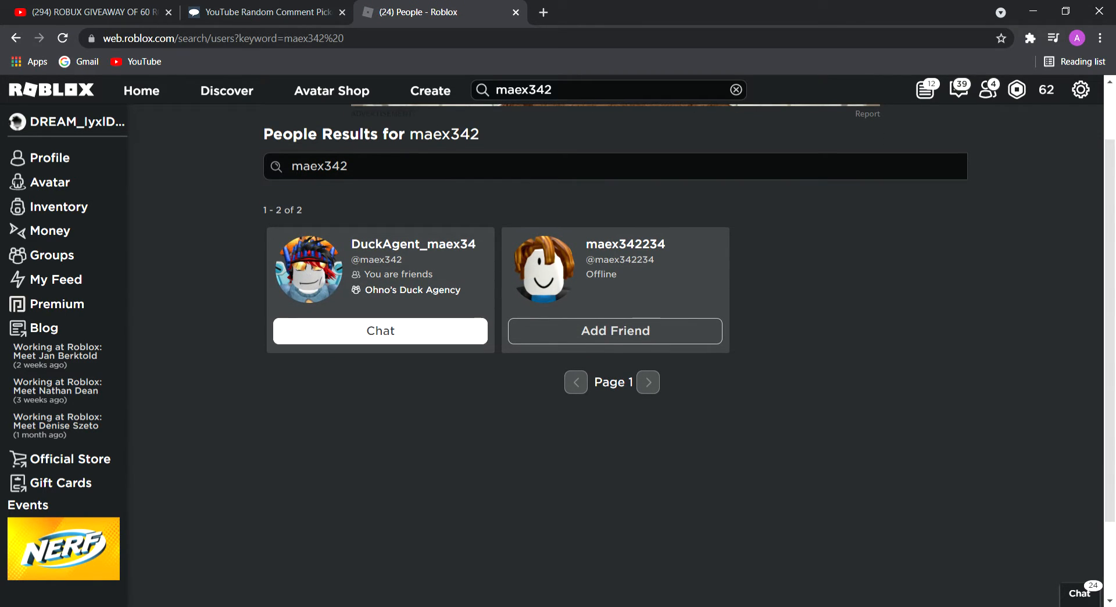
Check DuckAgent_maex34's Survival the BUFF noob game store for passes, then return to YouTube
{"action": "left_click", "coordinate": [412, 244]}
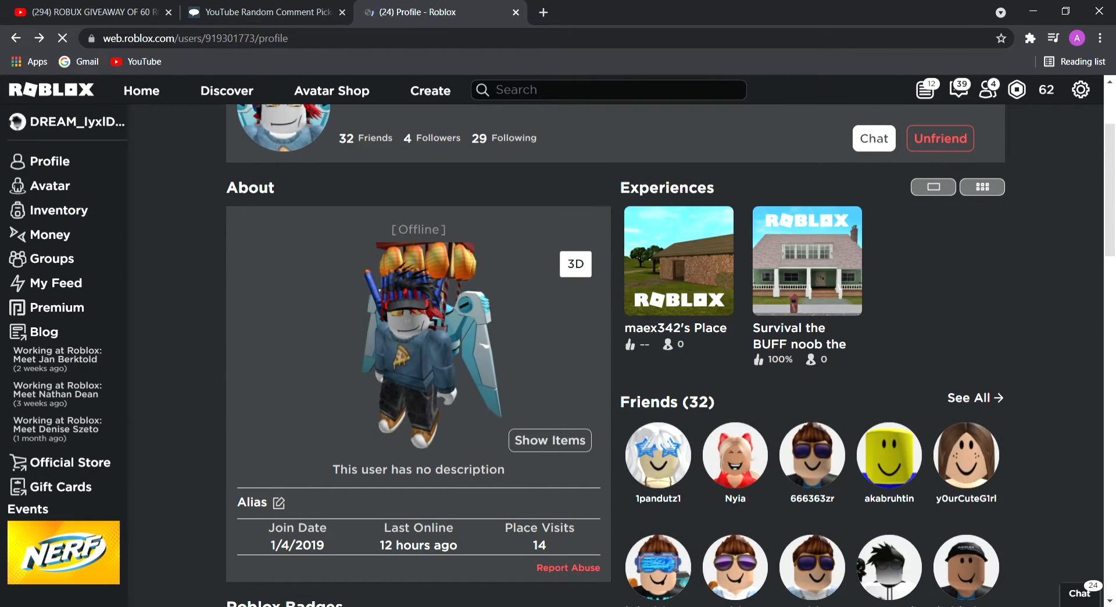
{"action": "left_click", "coordinate": [806, 261]}
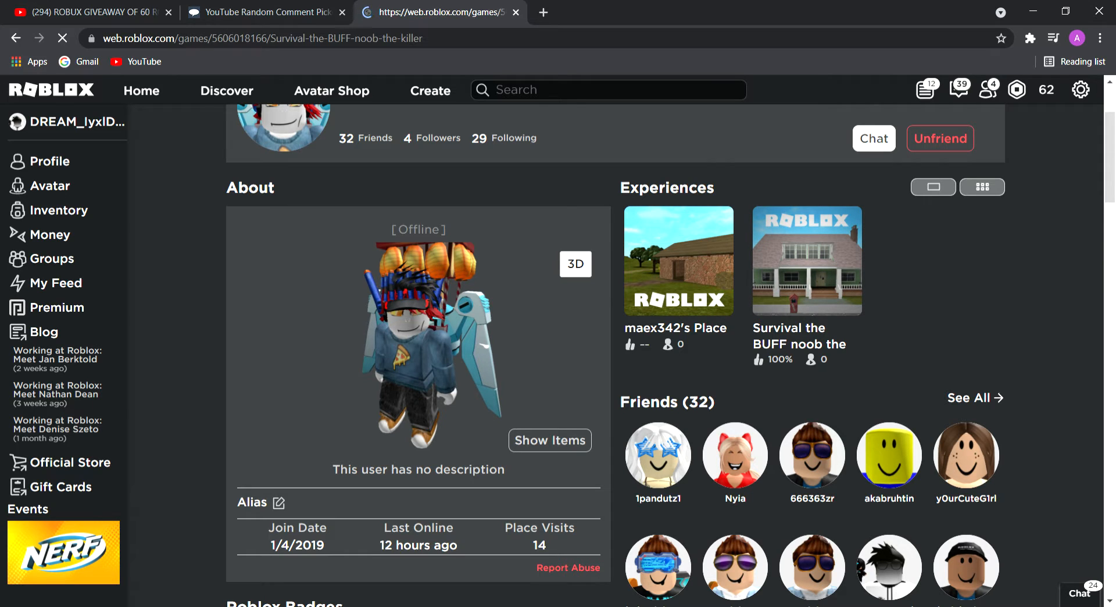
{"action": "left_click", "coordinate": [807, 261]}
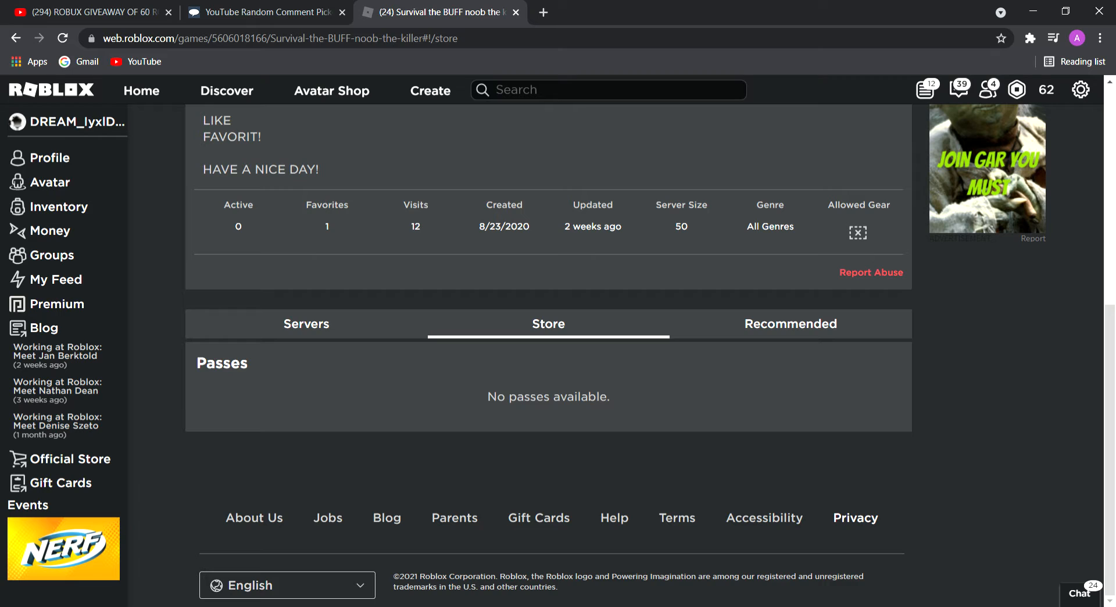
{"action": "left_click", "coordinate": [515, 12]}
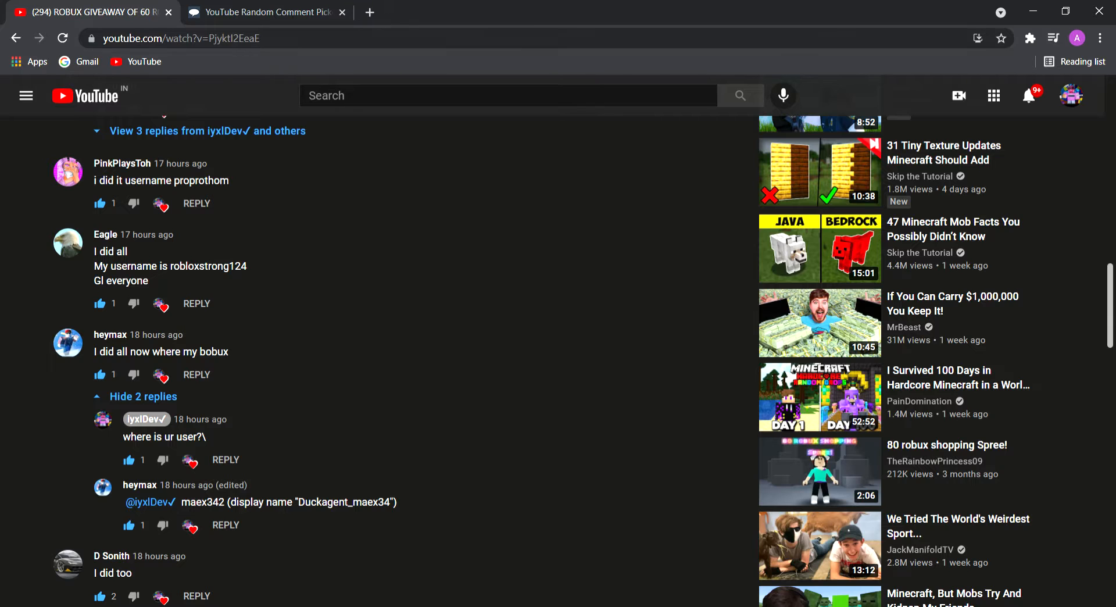
Use Pick Another Winner to draw Oofied, whose comment names Spstour
{"action": "left_click", "coordinate": [264, 12]}
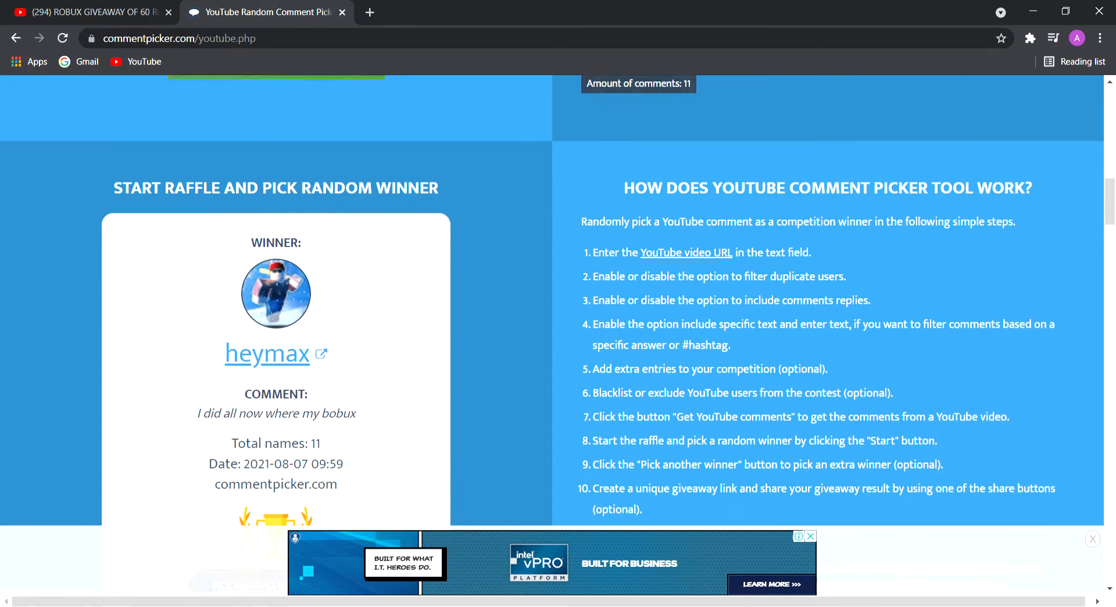
{"action": "scroll", "scroll_direction": "down", "scroll_amount": 3}
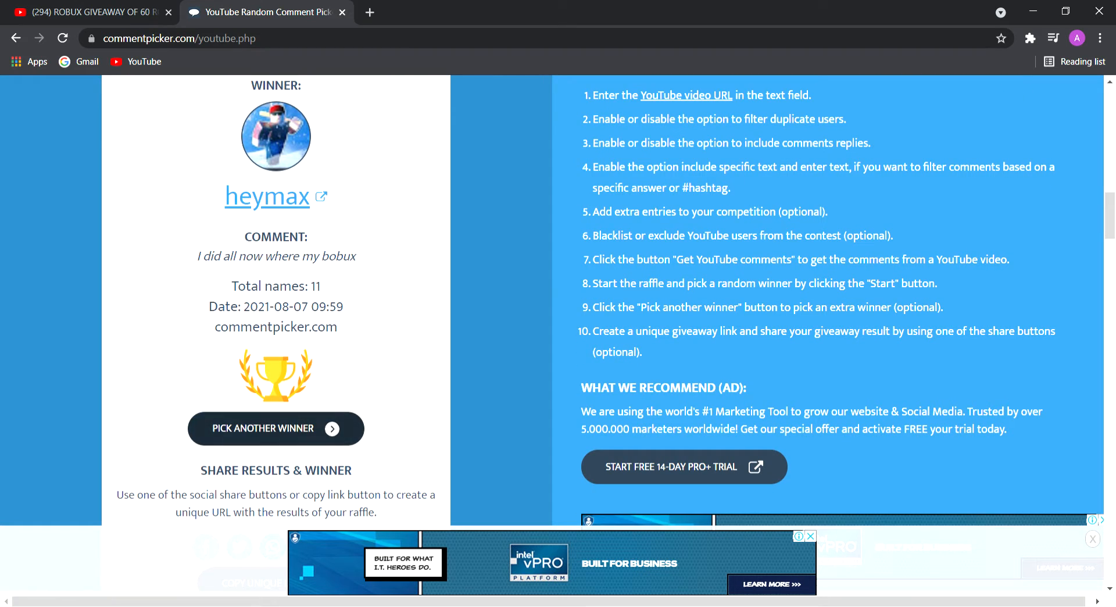
{"action": "scroll", "scroll_direction": "up", "scroll_amount": 3}
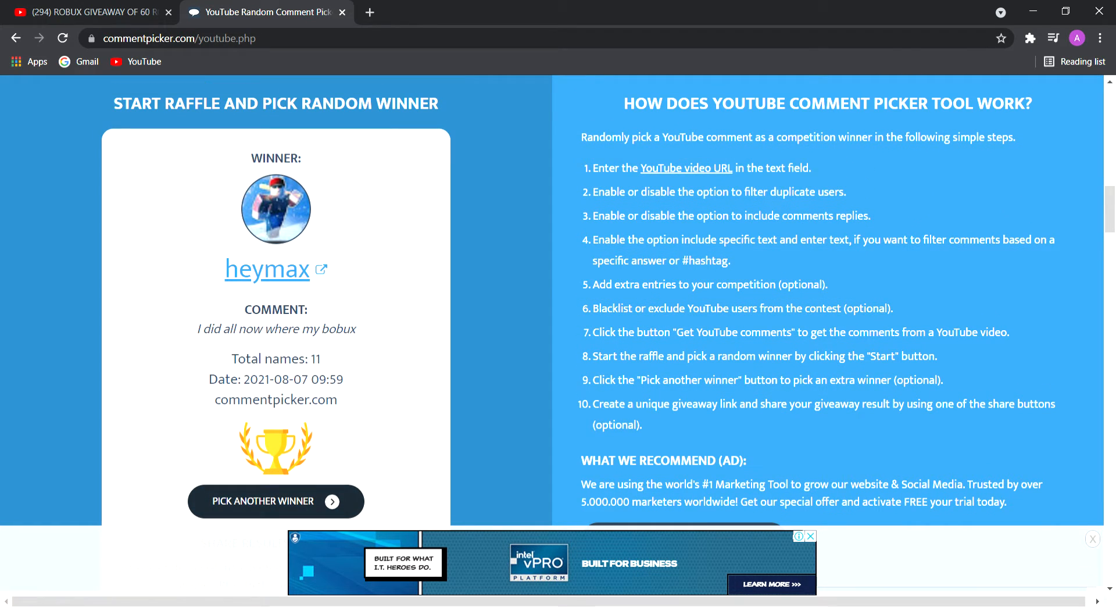
{"action": "left_click", "coordinate": [274, 501]}
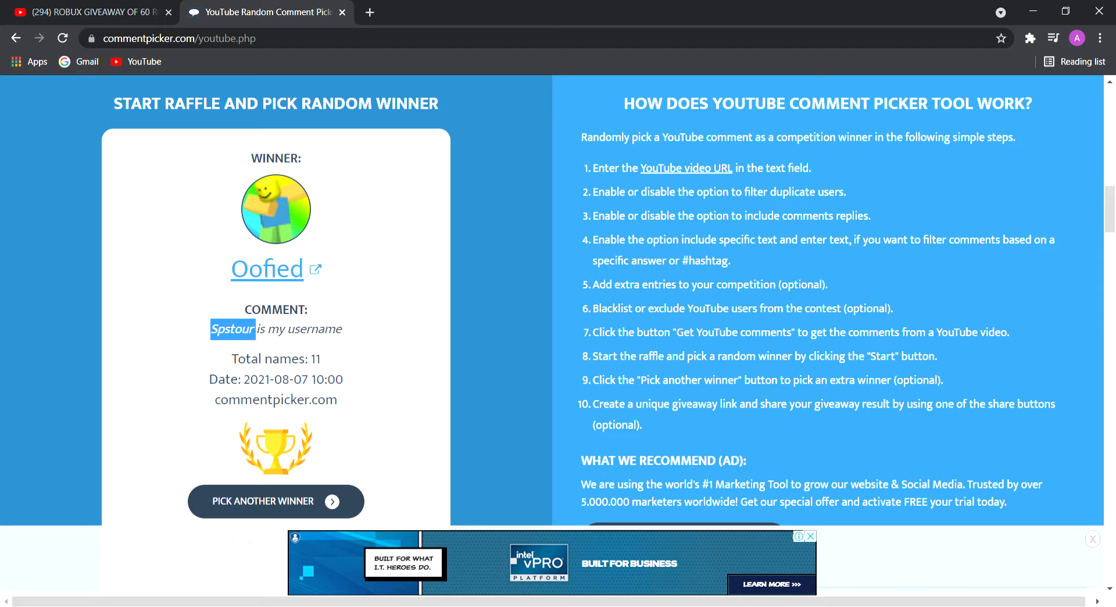
{"action": "left_click", "coordinate": [543, 12]}
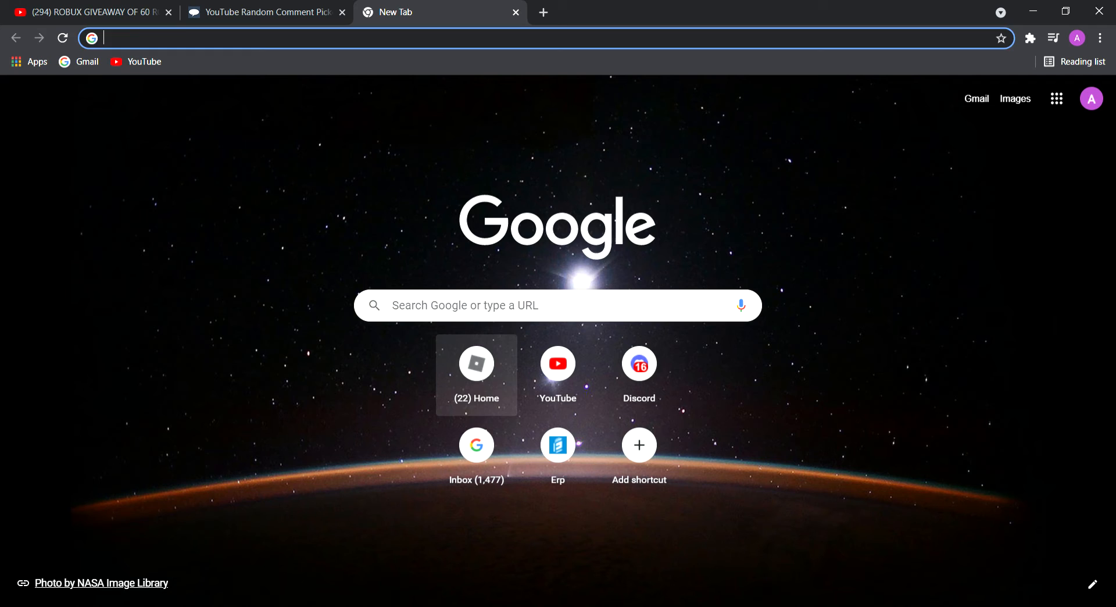
{"action": "left_click", "coordinate": [476, 373]}
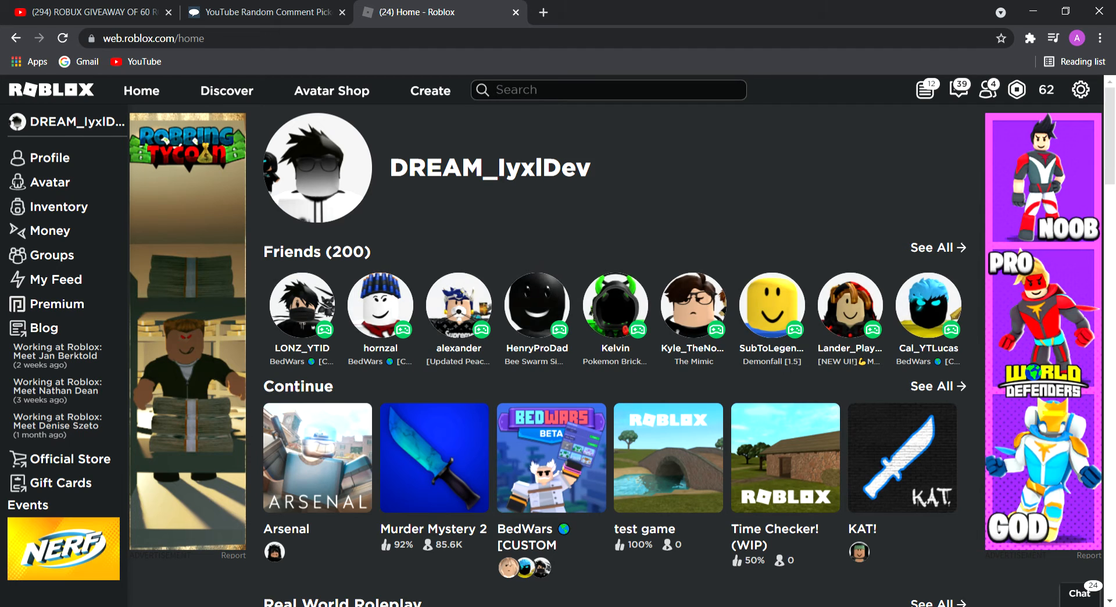
{"action": "type", "text": "Spstour"}
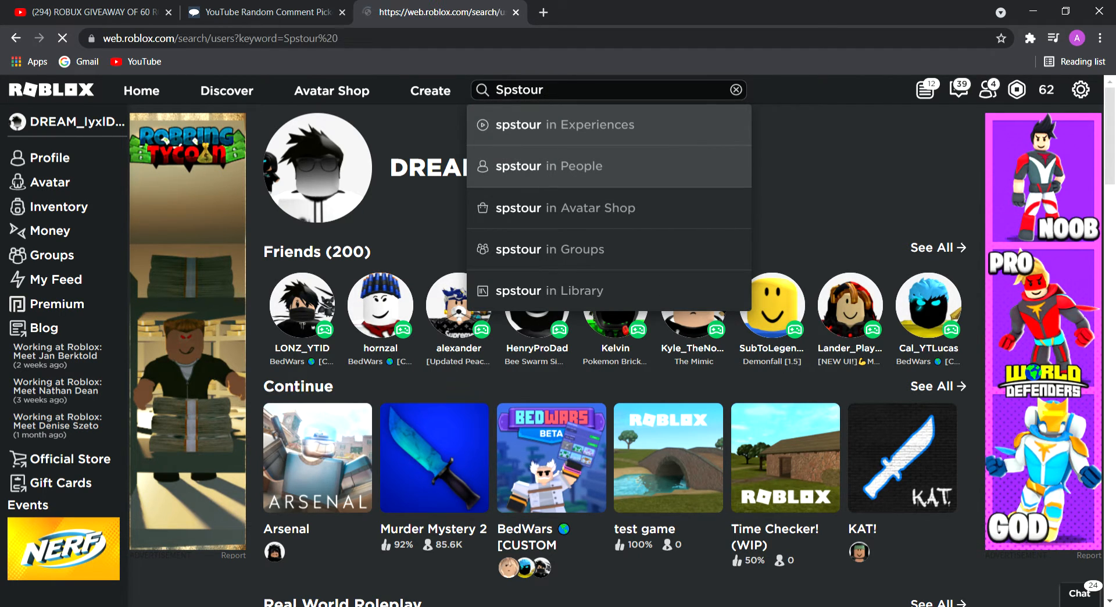
{"action": "left_click", "coordinate": [548, 166]}
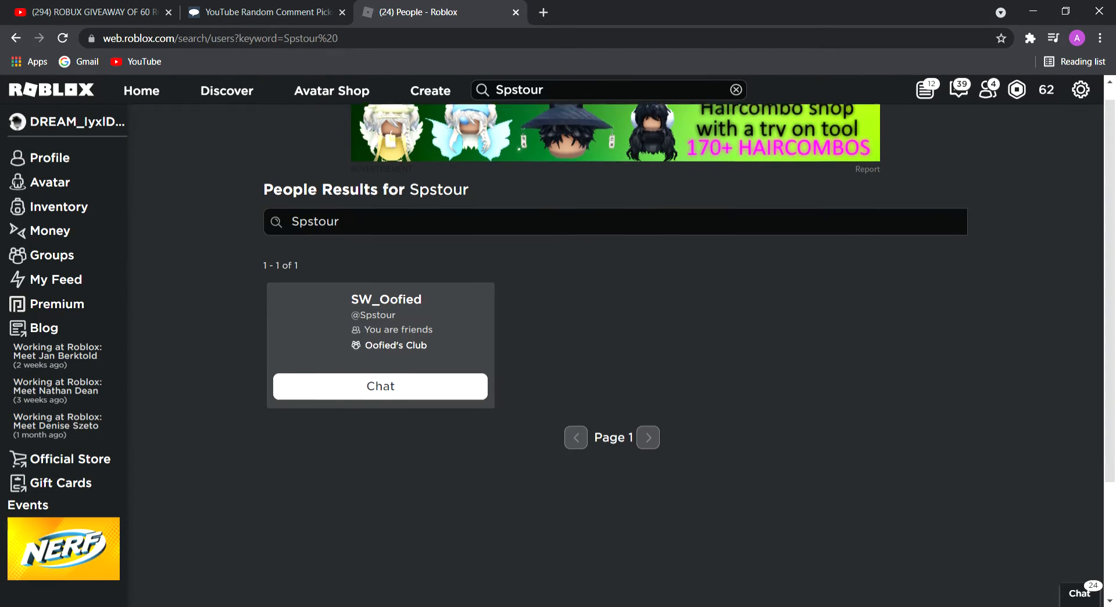
{"action": "left_click", "coordinate": [386, 299]}
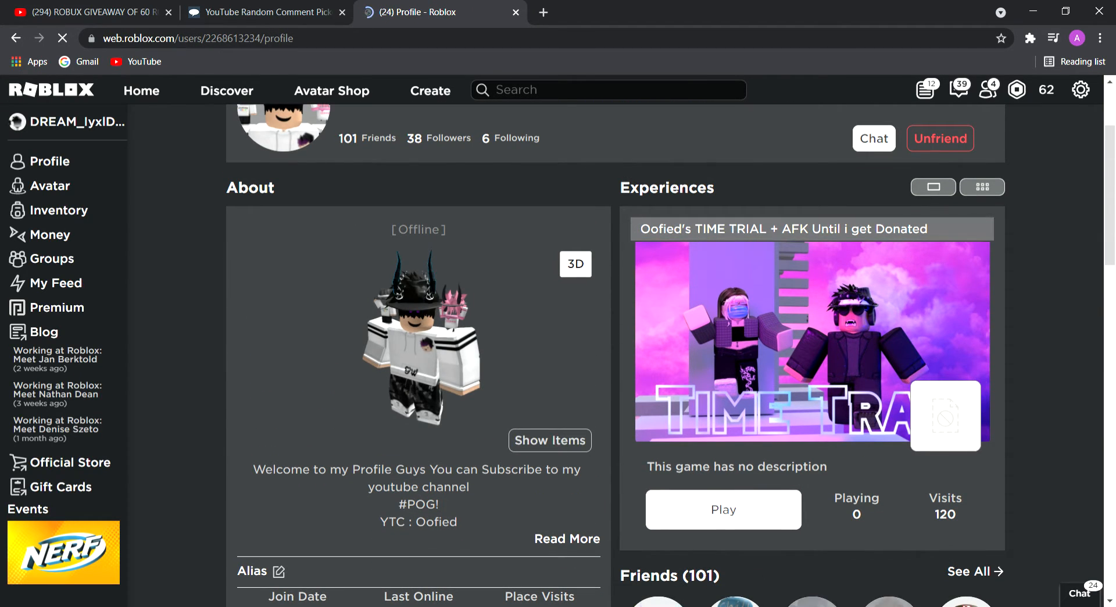
Show Experiences as a grid and open Oofied's TIME TRIAL game with its donation passes
{"action": "left_click", "coordinate": [982, 186]}
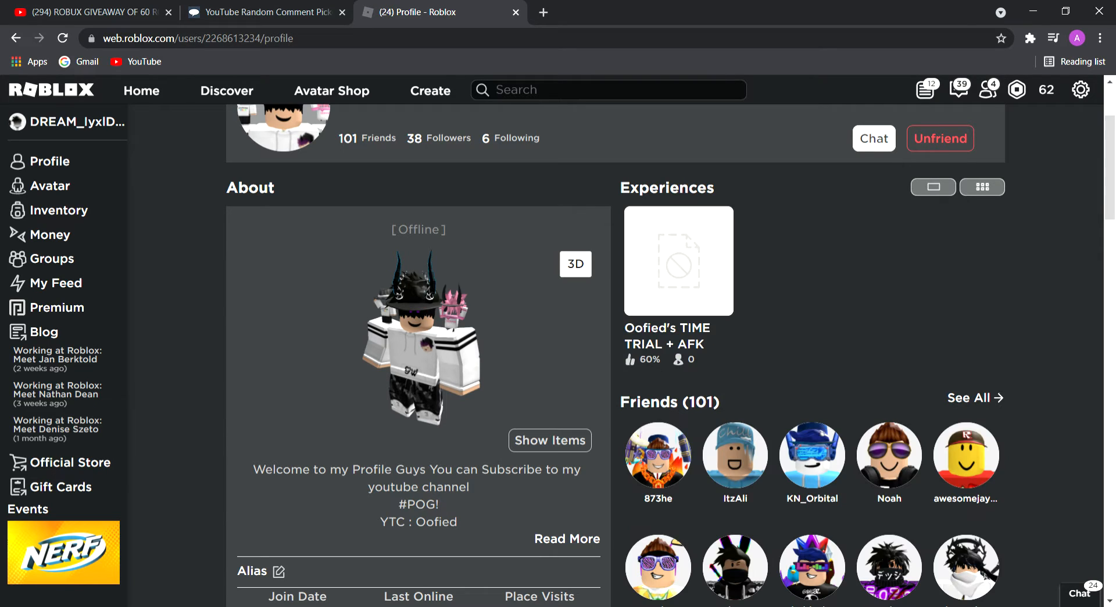
{"action": "left_click", "coordinate": [676, 260]}
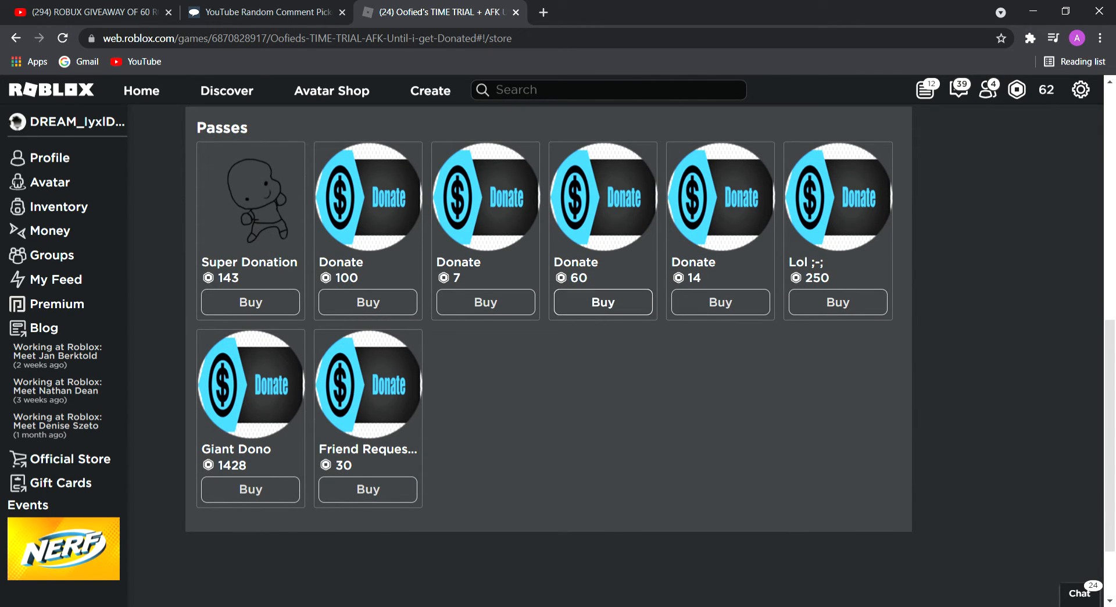
Buy the 60-Robux Donate pass via Buy Now so it shows as Owned
{"action": "left_click", "coordinate": [603, 302]}
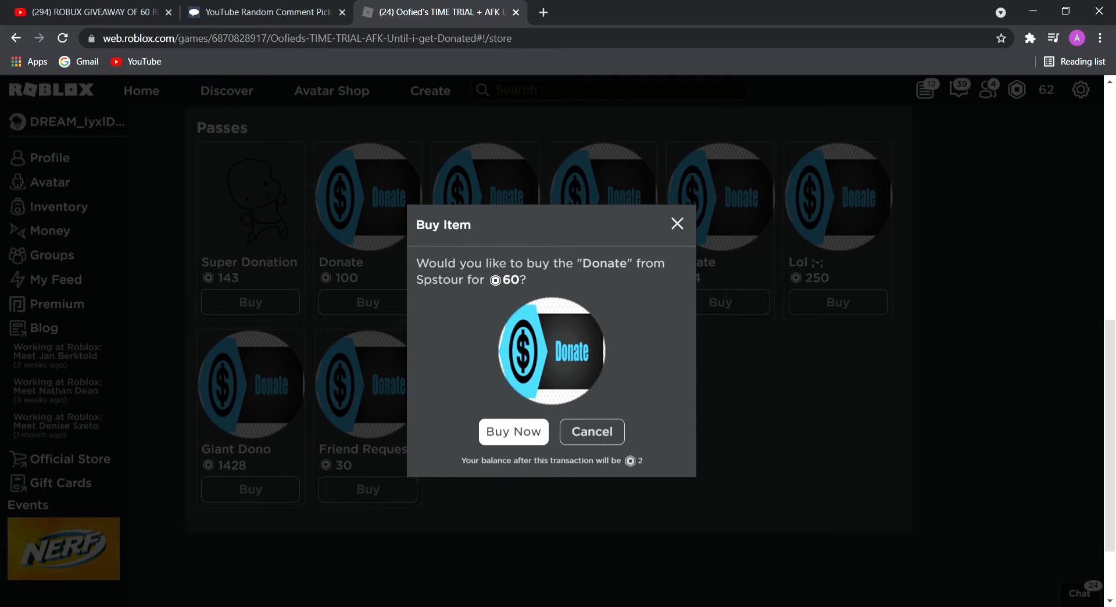
{"action": "left_click", "coordinate": [513, 431]}
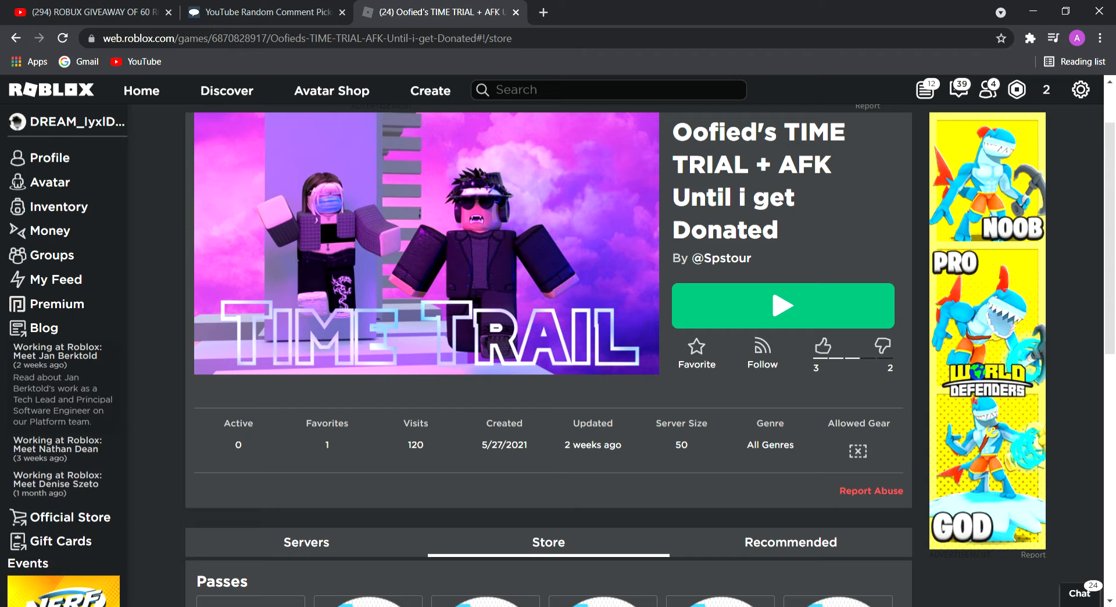
{"action": "scroll", "scroll_direction": "down", "scroll_amount": 3}
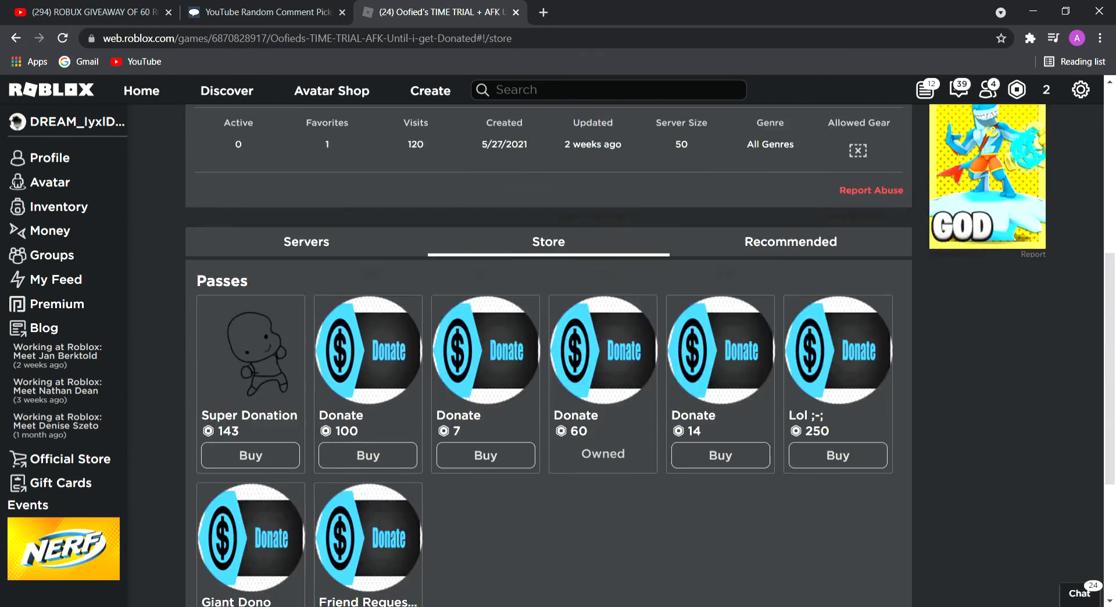